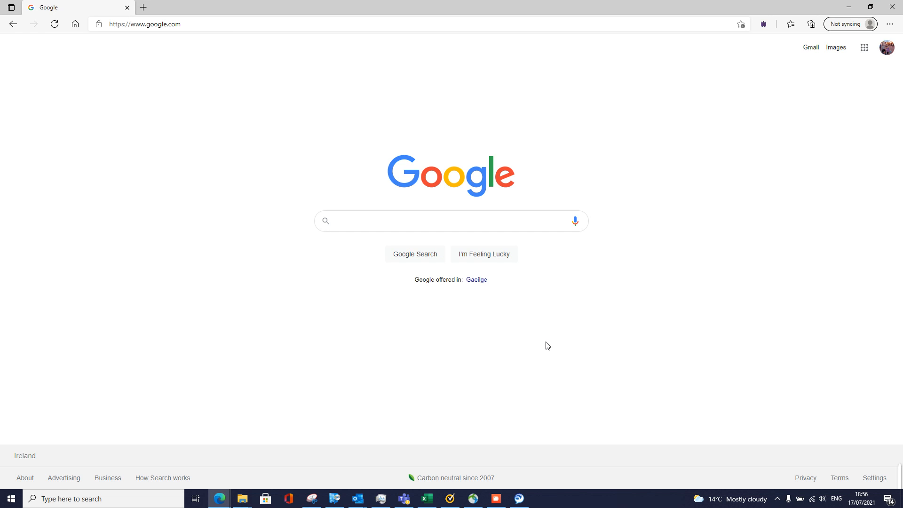
{"action": "left_click", "coordinate": [143, 24]}
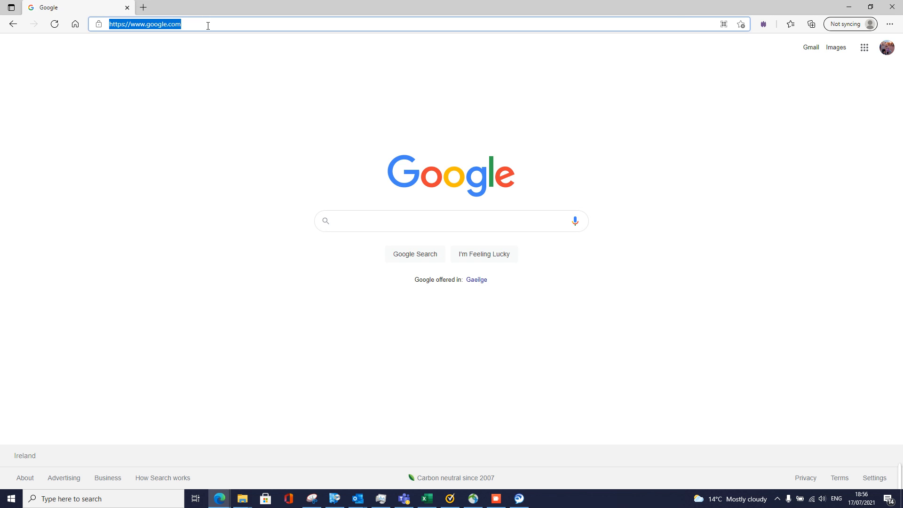
{"action": "type", "text": "ww.payp"}
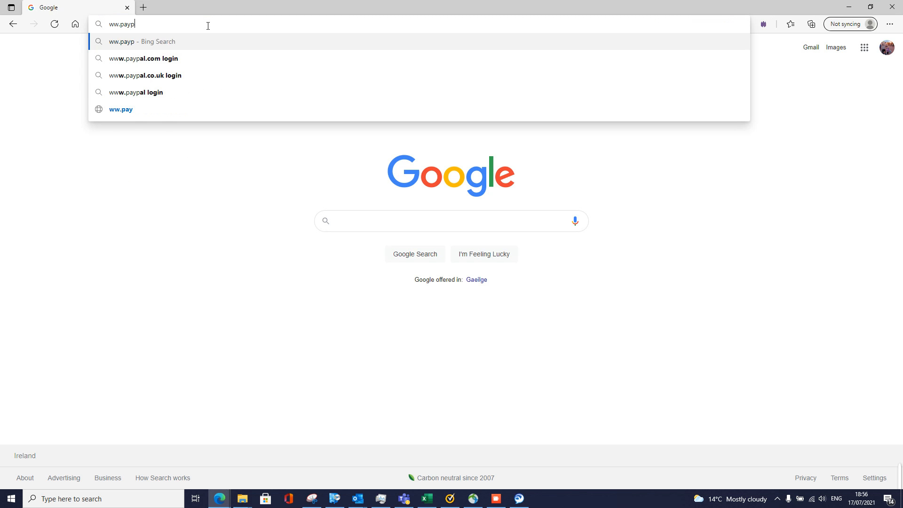
{"action": "type", "text": "al.com/ie/business"}
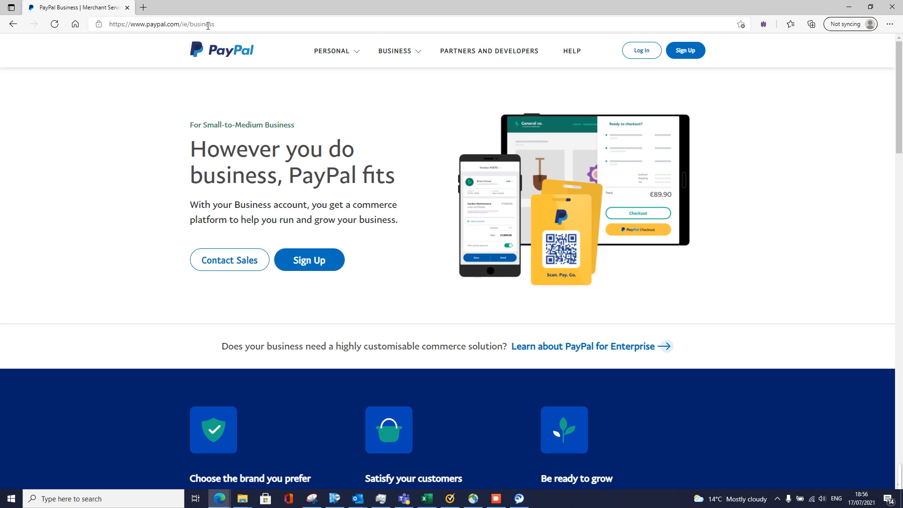
Sign in to the PayPal business account and reach the Home dashboard with the EUR balance
{"action": "left_click", "coordinate": [641, 50]}
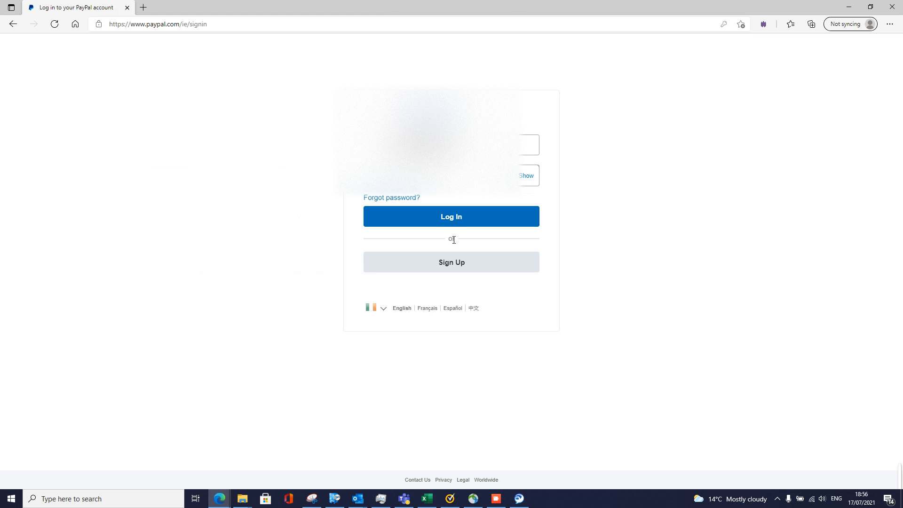
{"action": "left_click", "coordinate": [451, 216]}
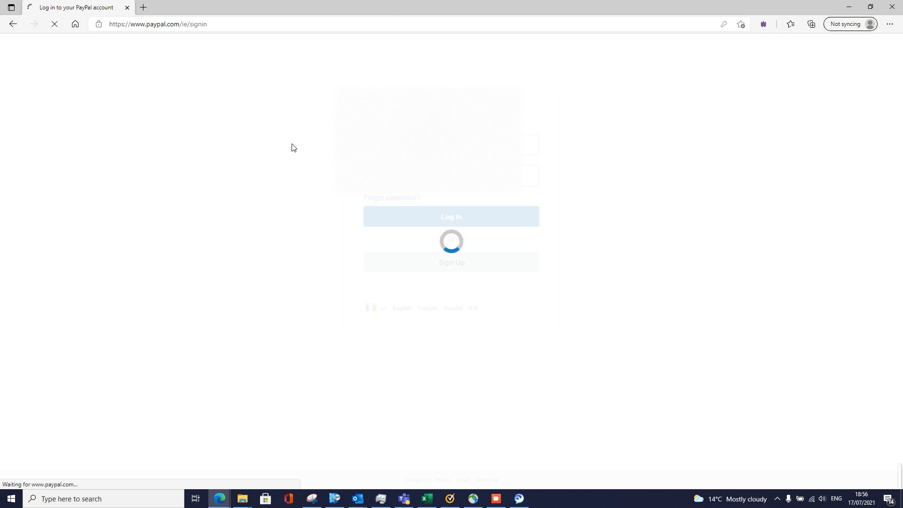
{"action": "left_click", "coordinate": [450, 216]}
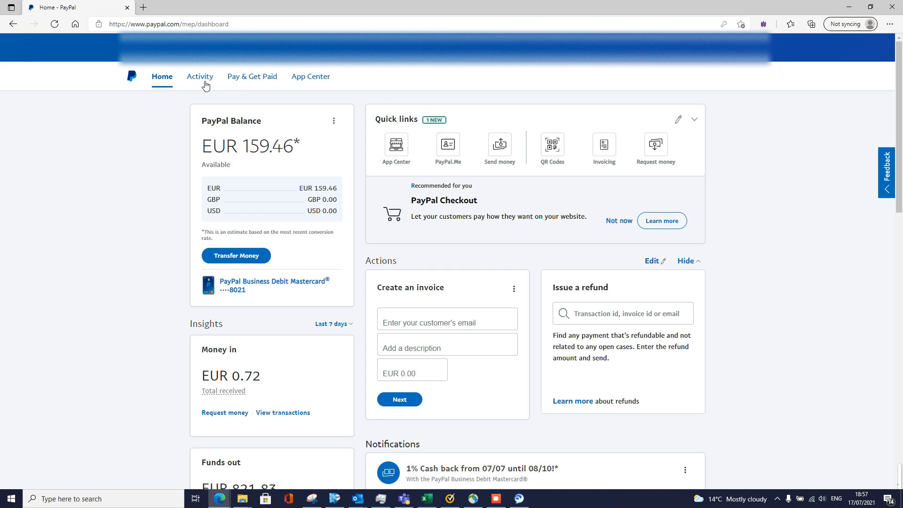
Show All Transactions in Activity, filtered to the single date 06/01/2021
{"action": "left_click", "coordinate": [199, 76]}
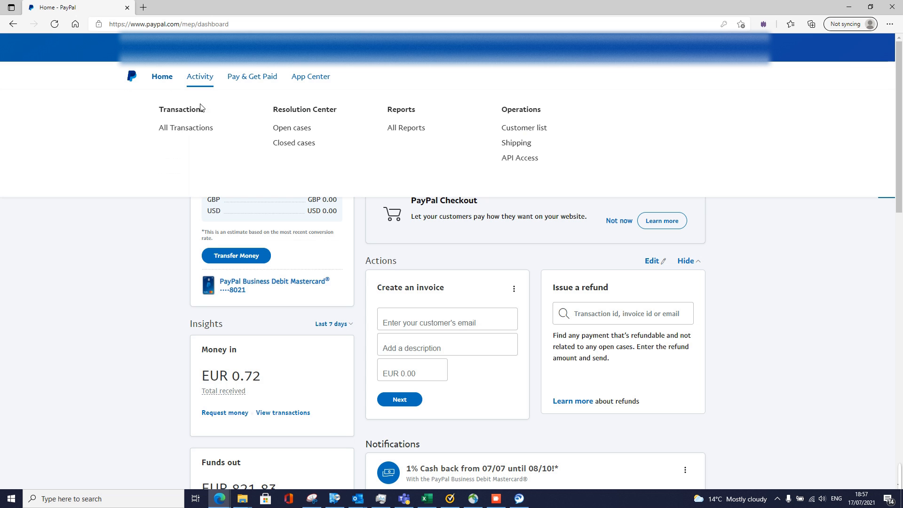
{"action": "left_click", "coordinate": [186, 127]}
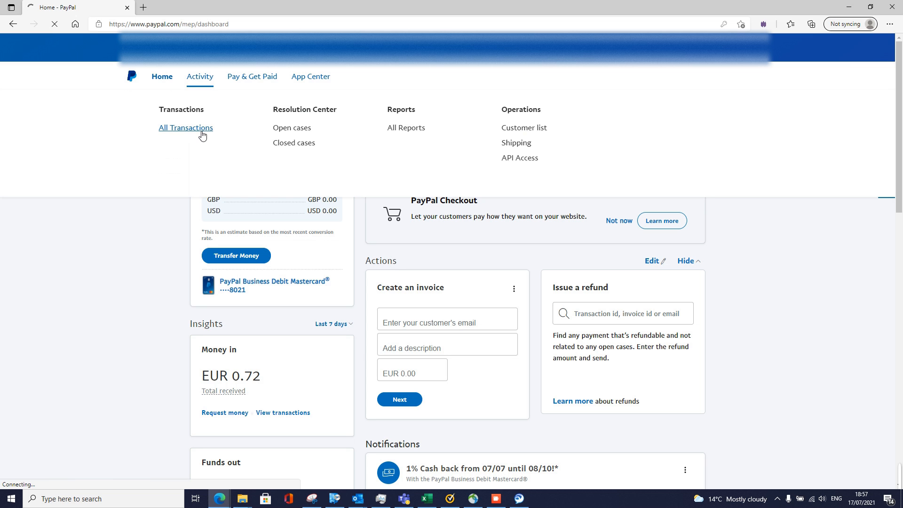
{"action": "left_click", "coordinate": [185, 127]}
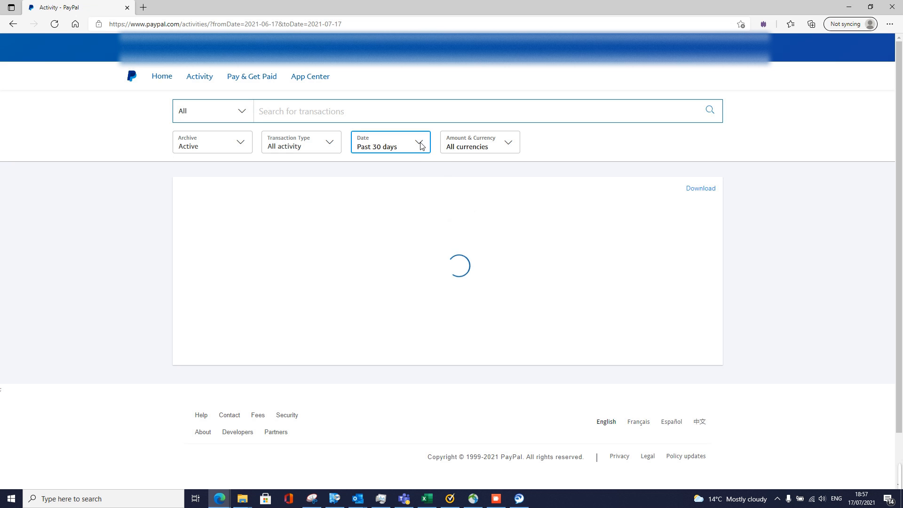
{"action": "left_click", "coordinate": [391, 142]}
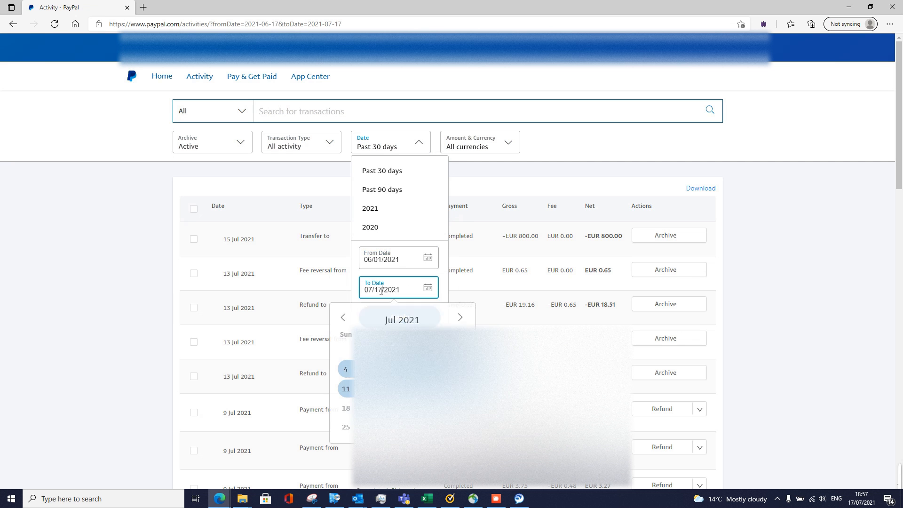
{"action": "left_click", "coordinate": [343, 317]}
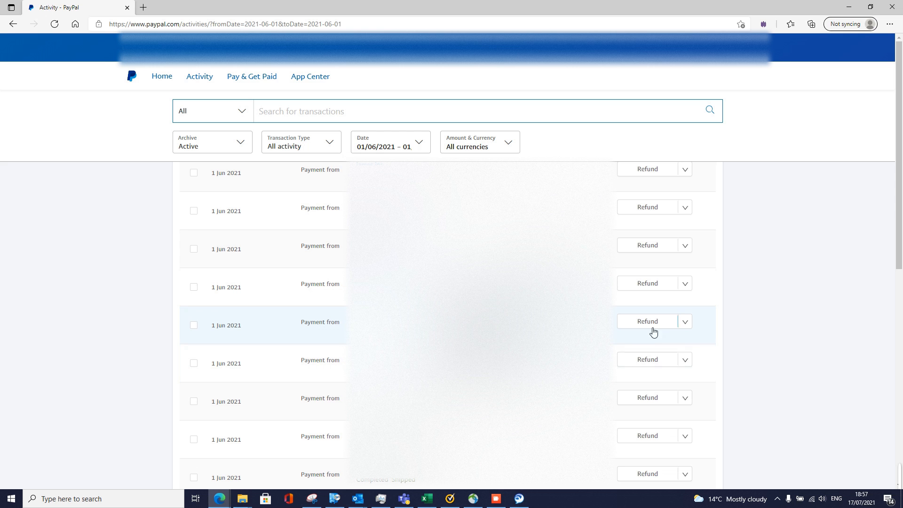
Start a refund for one of the 1 June 2021 incoming payments via its Refund action
{"action": "left_click", "coordinate": [684, 321]}
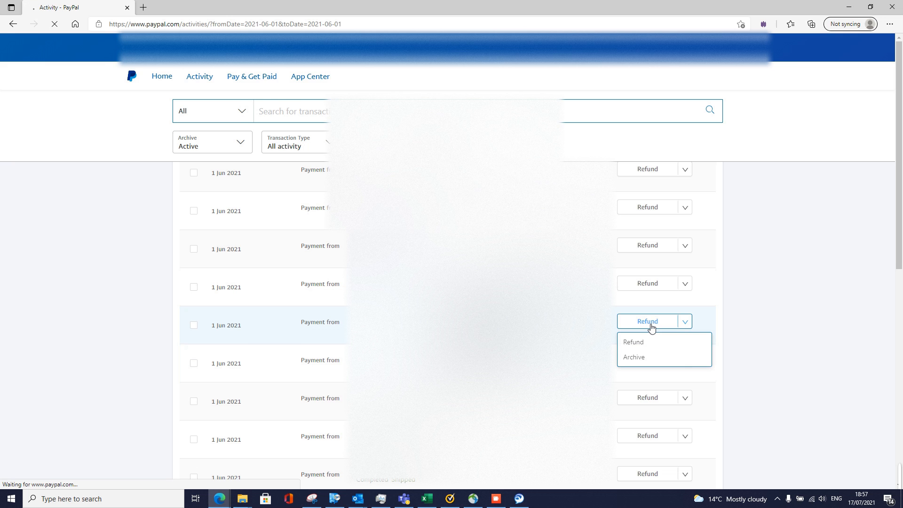
{"action": "left_click", "coordinate": [632, 341]}
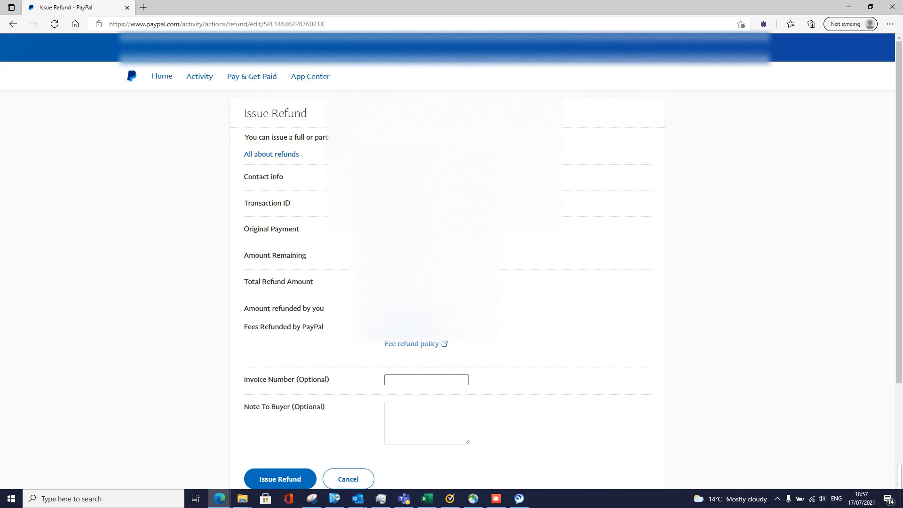
{"action": "mouse_move", "coordinate": [593, 314]}
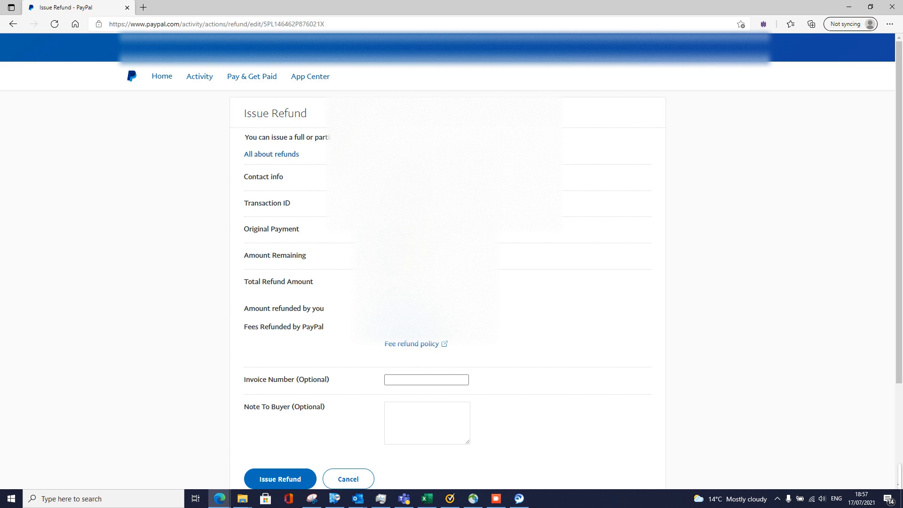
{"action": "mouse_move", "coordinate": [252, 309]}
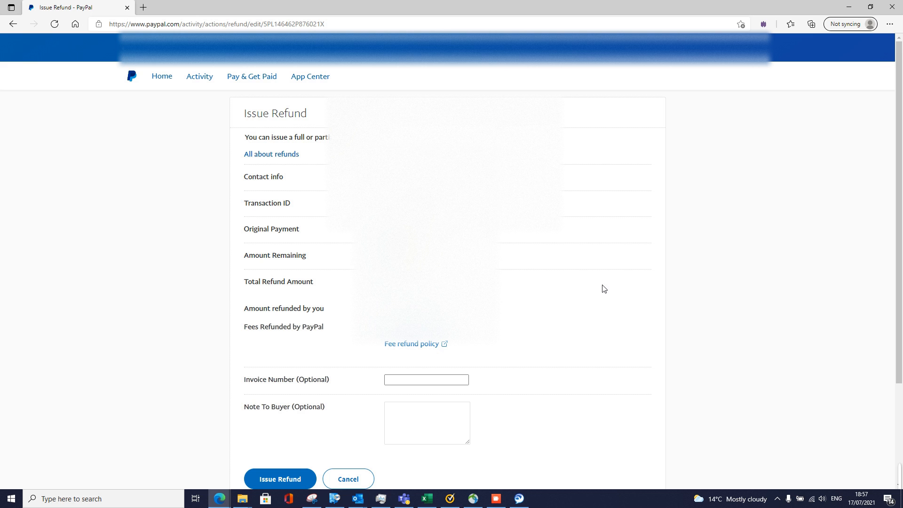
{"action": "mouse_move", "coordinate": [574, 301]}
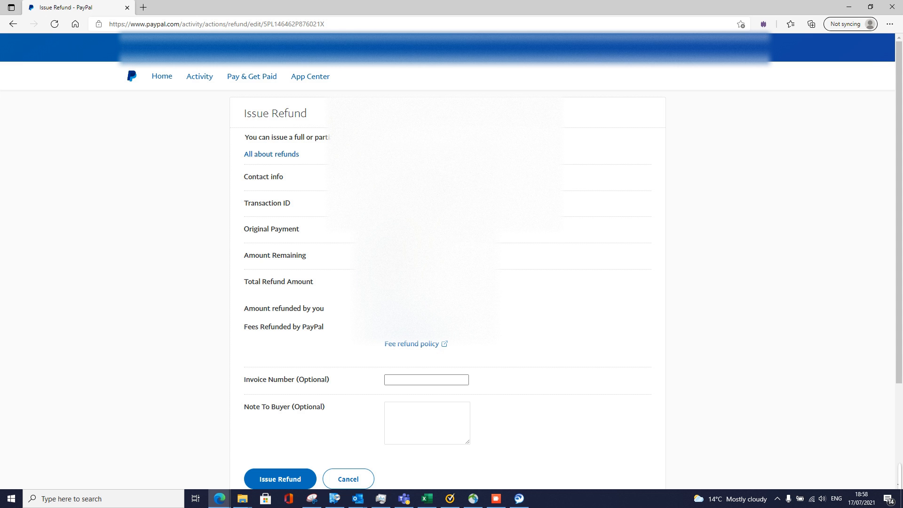
{"action": "mouse_move", "coordinate": [557, 312]}
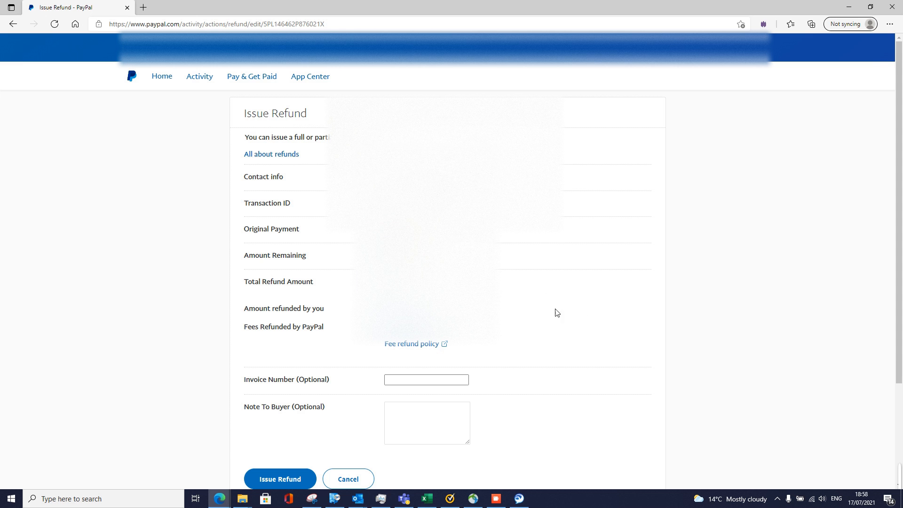
Scroll to the bottom of the Issue Refund form, leaving invoice number and buyer note blank
{"action": "scroll", "scroll_direction": "down", "scroll_amount": 3}
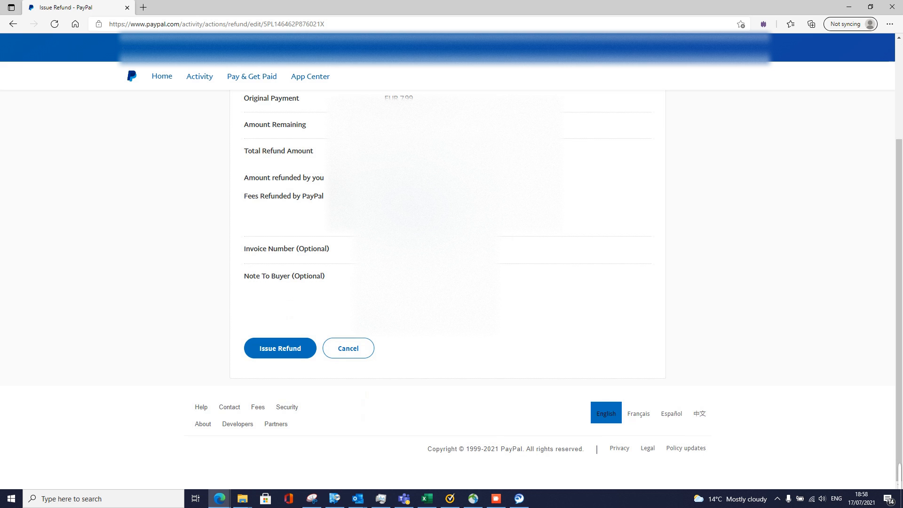
{"action": "mouse_move", "coordinate": [279, 263]}
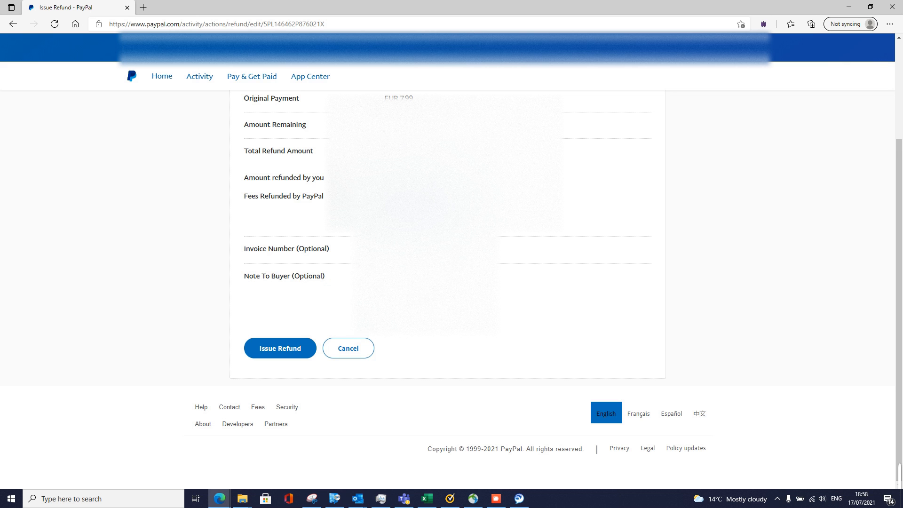
{"action": "mouse_move", "coordinate": [265, 290]}
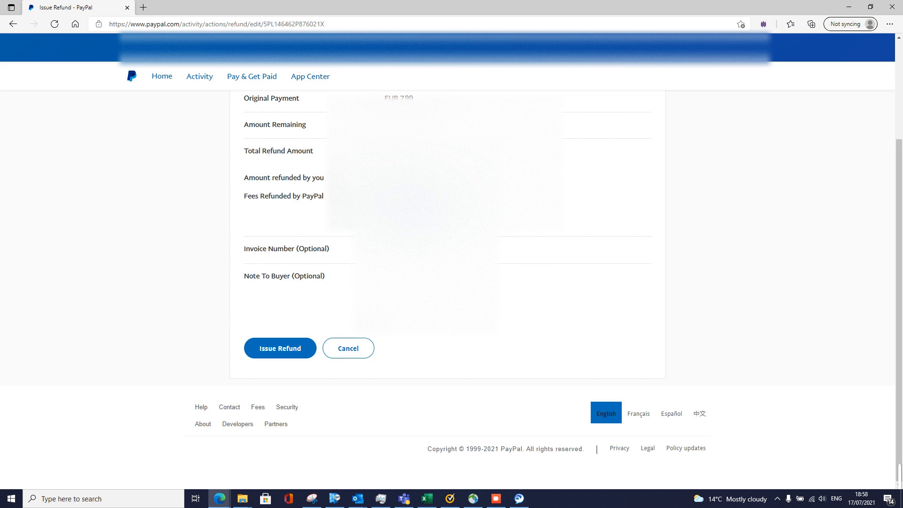
{"action": "mouse_move", "coordinate": [605, 241]}
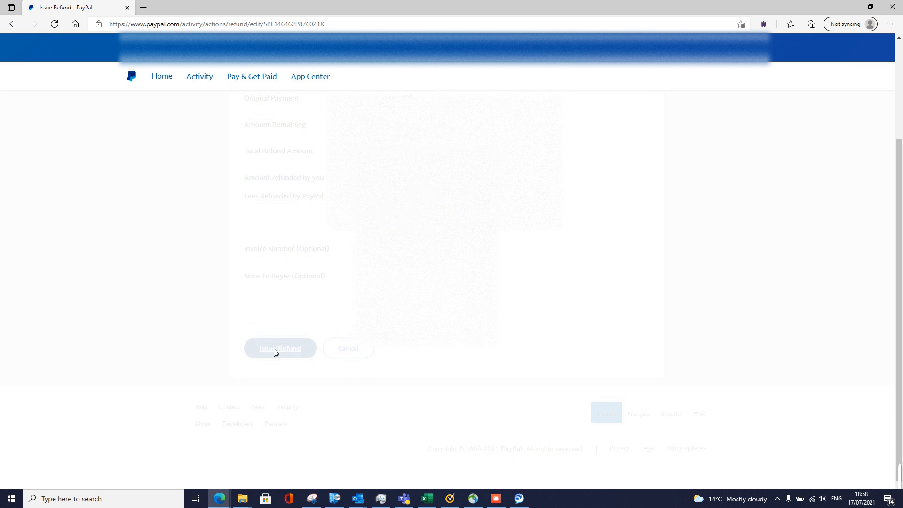
Issue the full refund and land on the Refund Complete confirmation page
{"action": "left_click", "coordinate": [280, 348]}
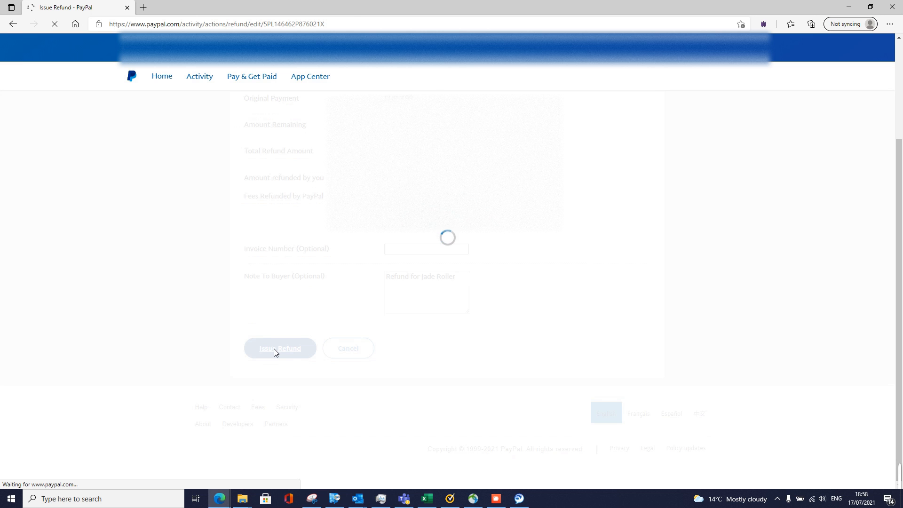
{"action": "left_click", "coordinate": [281, 348]}
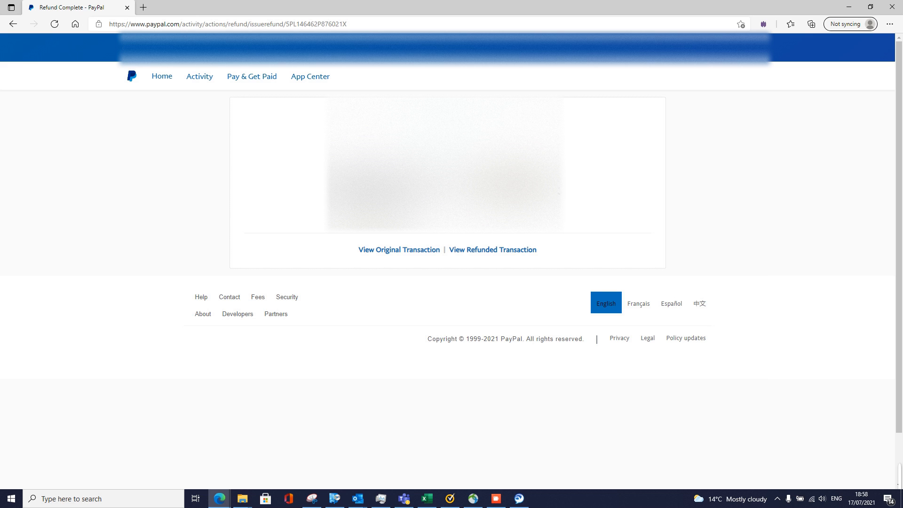
{"action": "mouse_move", "coordinate": [326, 198]}
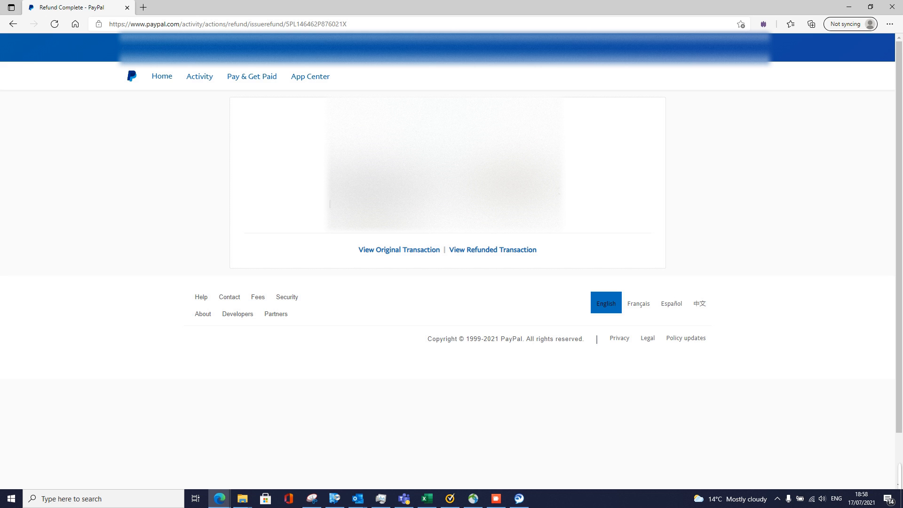
{"action": "mouse_move", "coordinate": [384, 253]}
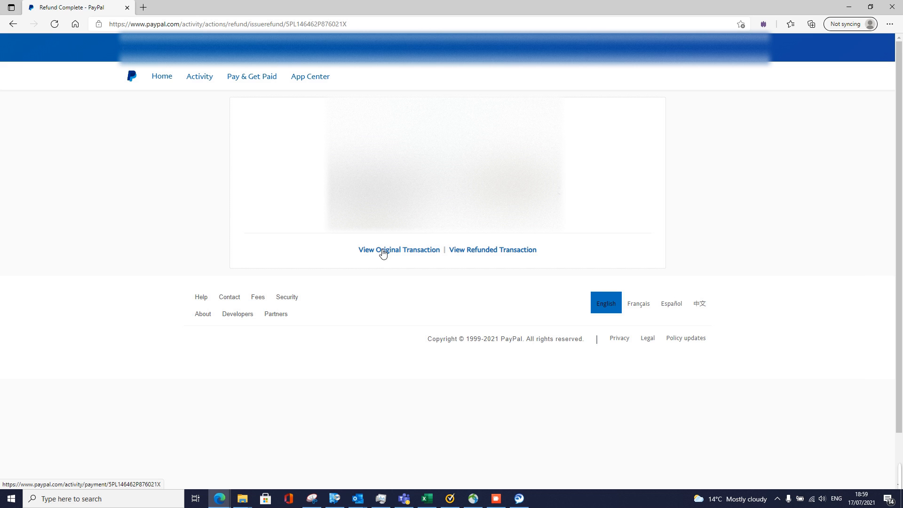
{"action": "mouse_move", "coordinate": [383, 253]}
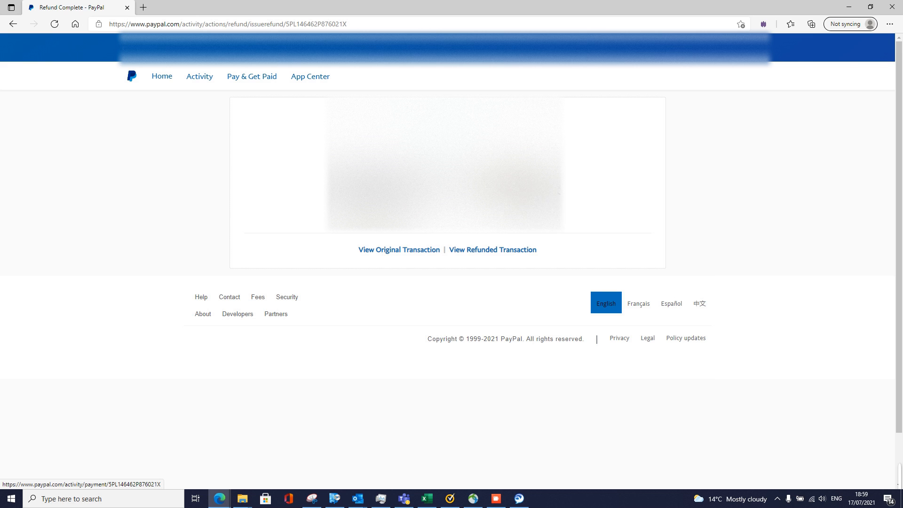
{"action": "mouse_move", "coordinate": [633, 174]}
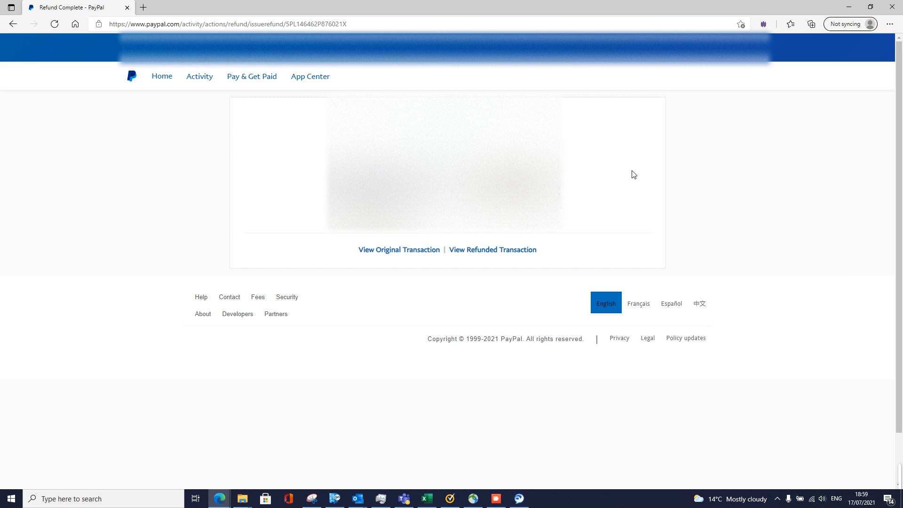